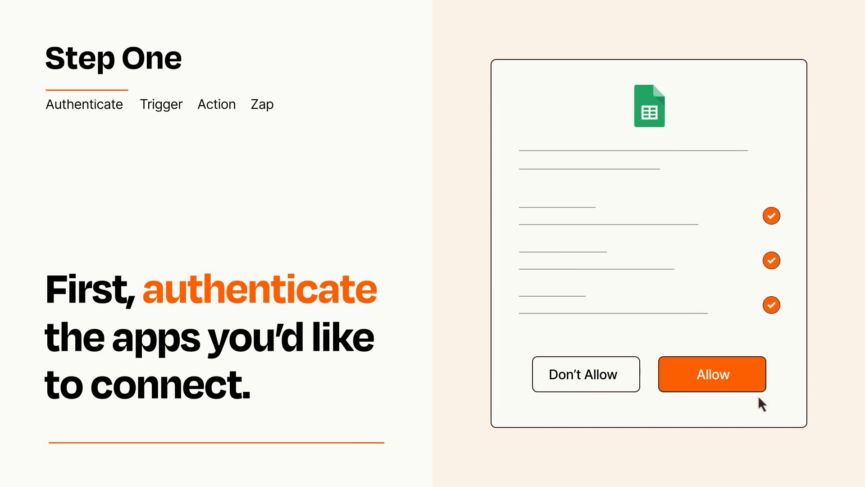
Allow Google Sheets the account access it requests so the apps connect.
click(711, 373)
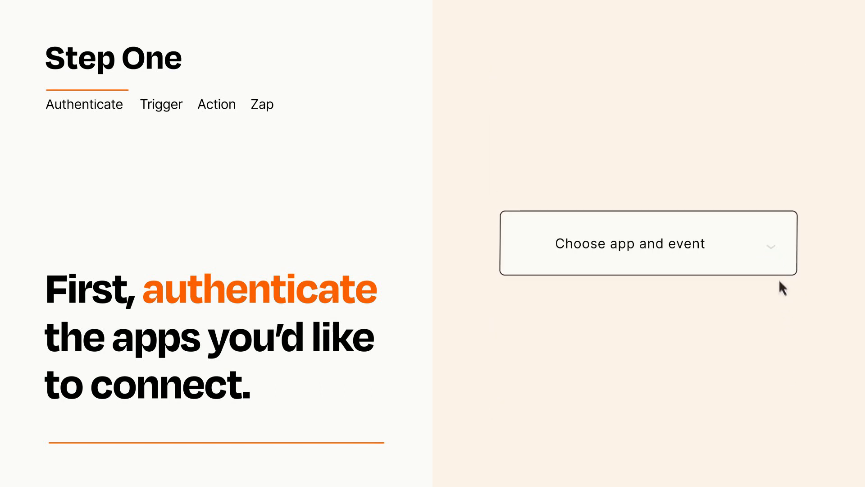
Choose Zendesk New Ticket as the Zap's trigger from the app and event list.
click(648, 243)
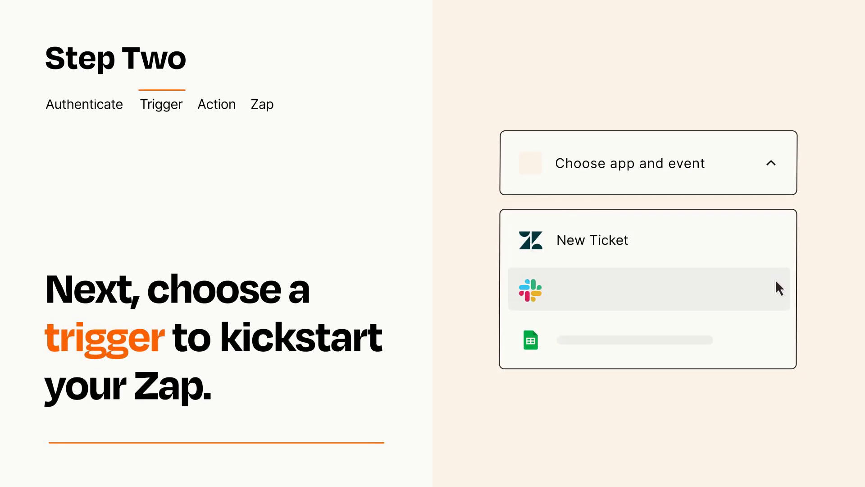
mouse_move(780, 344)
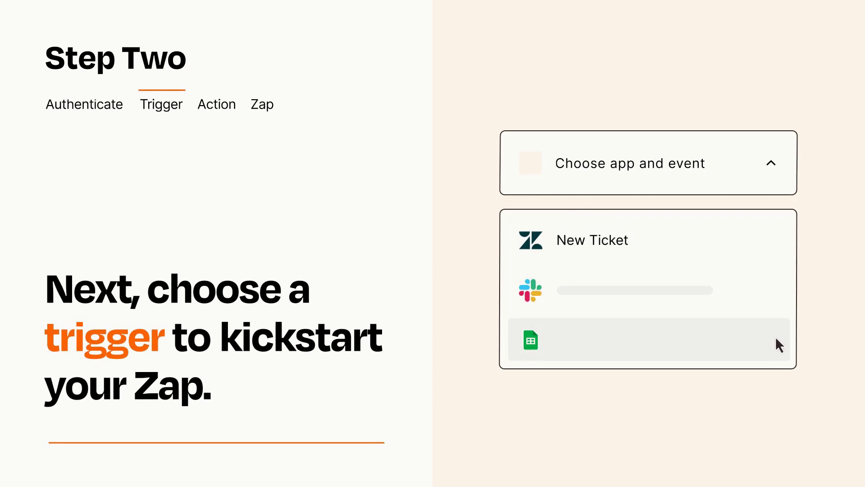
mouse_move(777, 245)
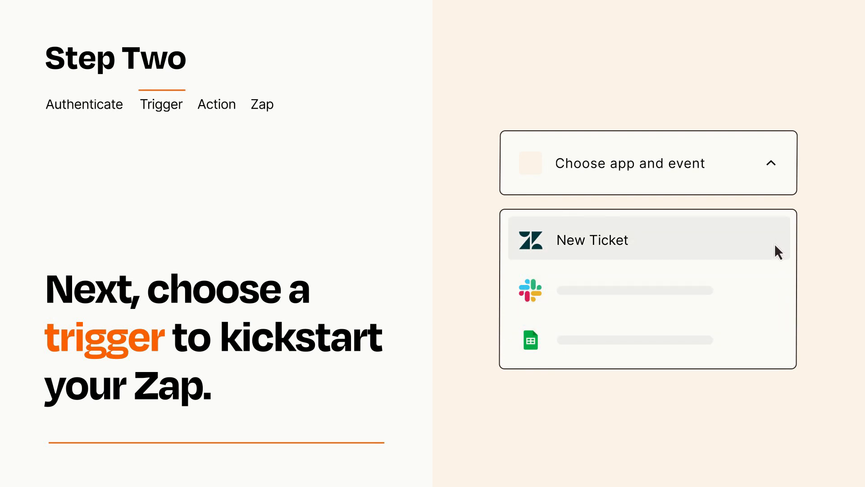
click(592, 239)
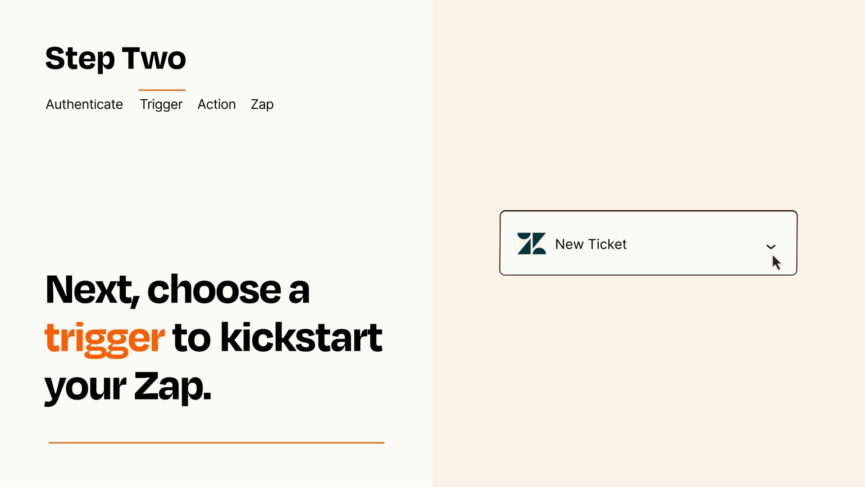
mouse_move(783, 259)
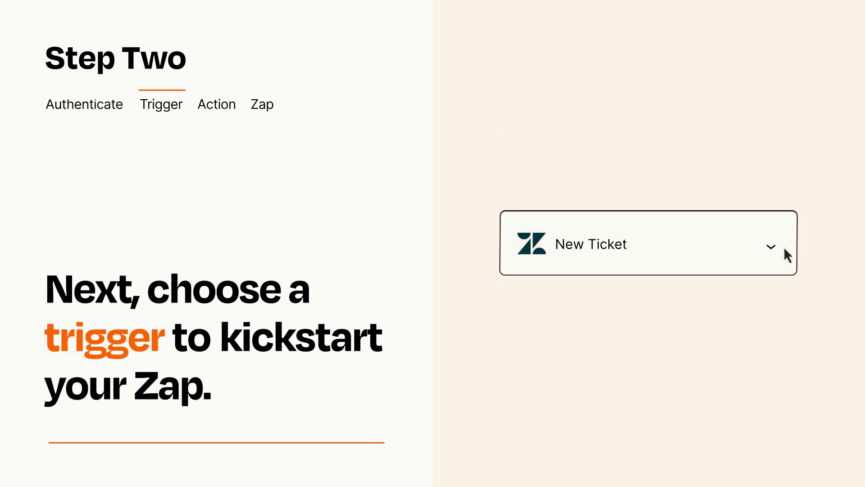
mouse_move(785, 250)
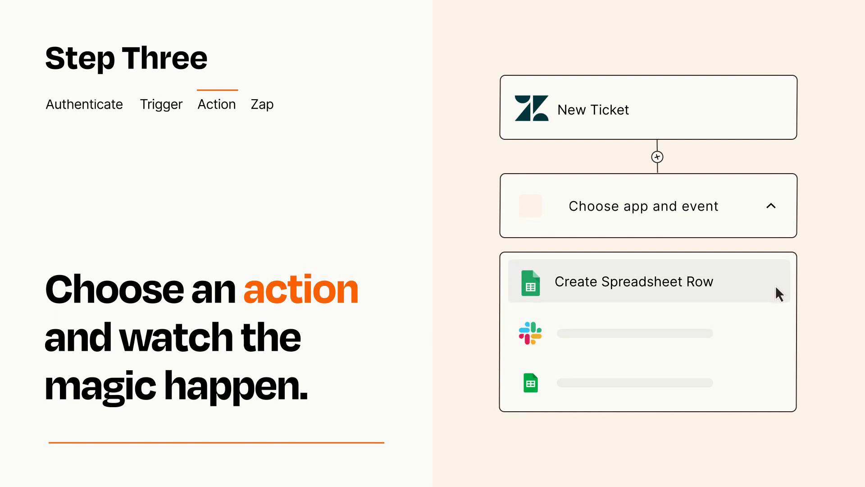
Choose Google Sheets Create Spreadsheet Row as the action after the trigger.
click(634, 281)
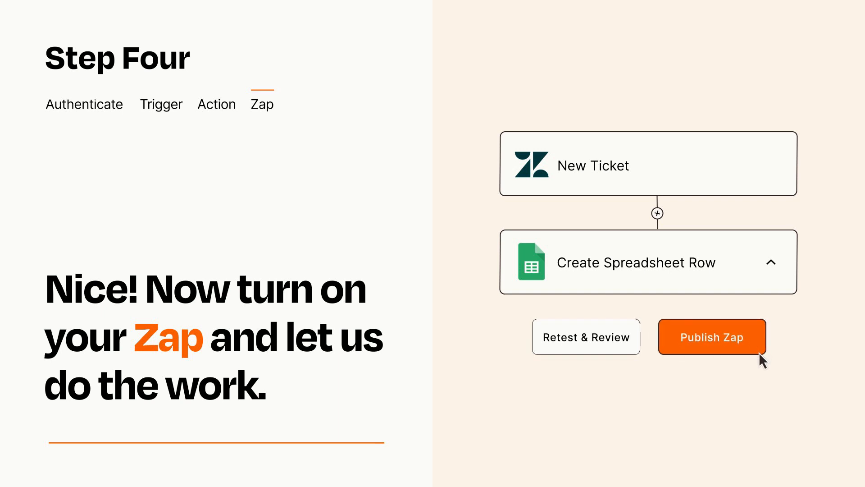
Publish the New Ticket to Create Spreadsheet Row Zap to turn it on.
click(711, 336)
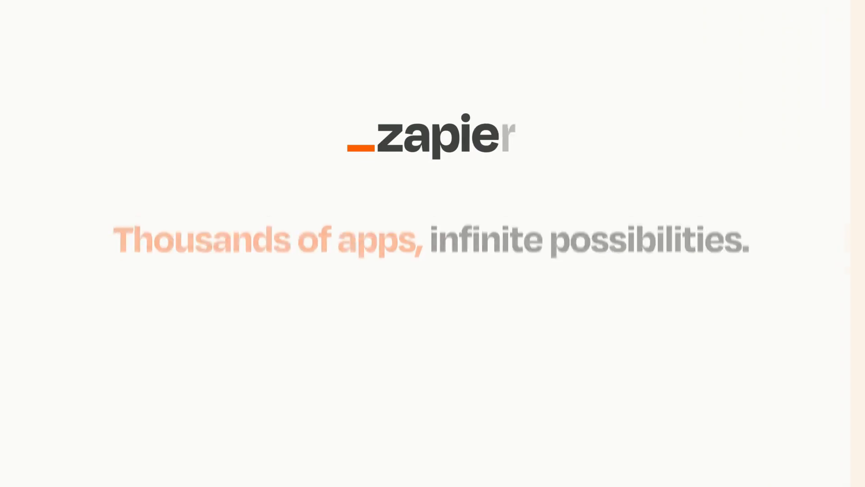